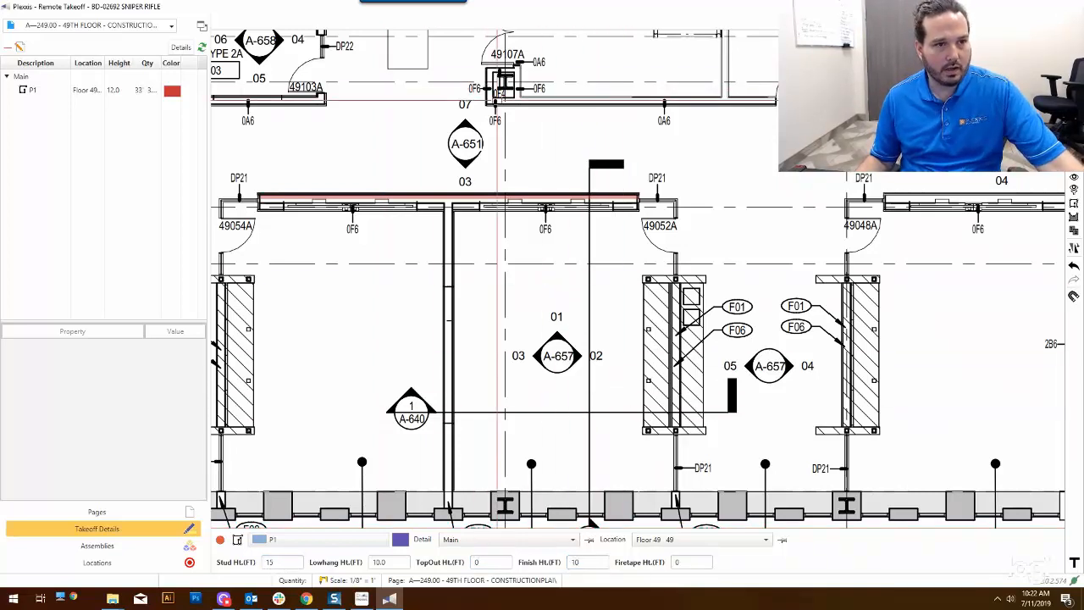
Switch to the A-250.00 50th floor construction plan sheet.
{"action": "left_click_drag", "start_coordinate": [220, 103], "coordinate": [762, 104]}
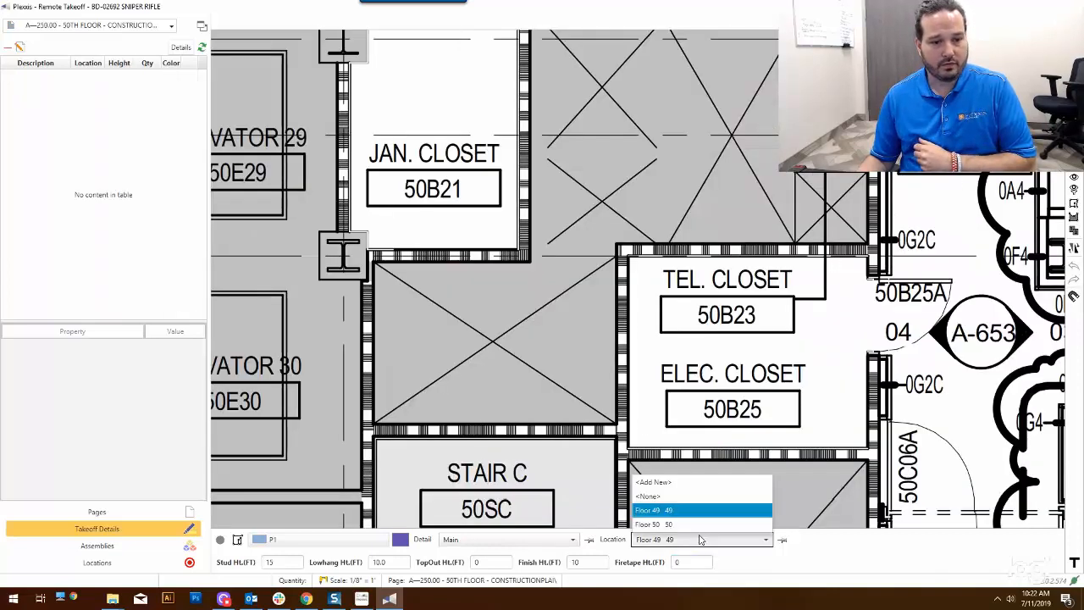
Choose Floor 50 as the takeoff location for the fifth-floor sheet.
{"action": "left_click", "coordinate": [652, 523]}
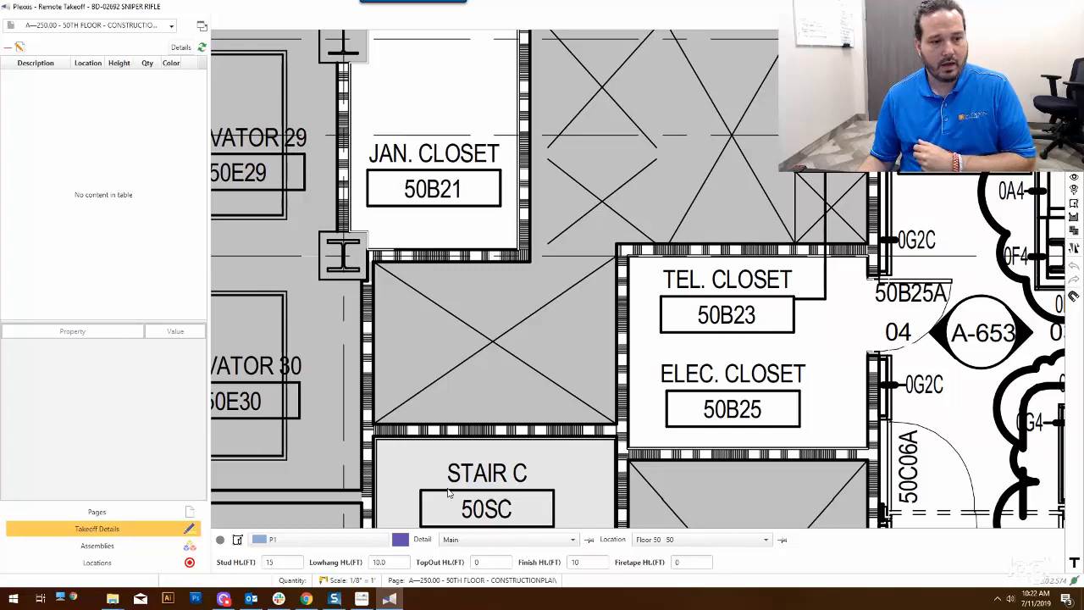
{"action": "mouse_move", "coordinate": [318, 538]}
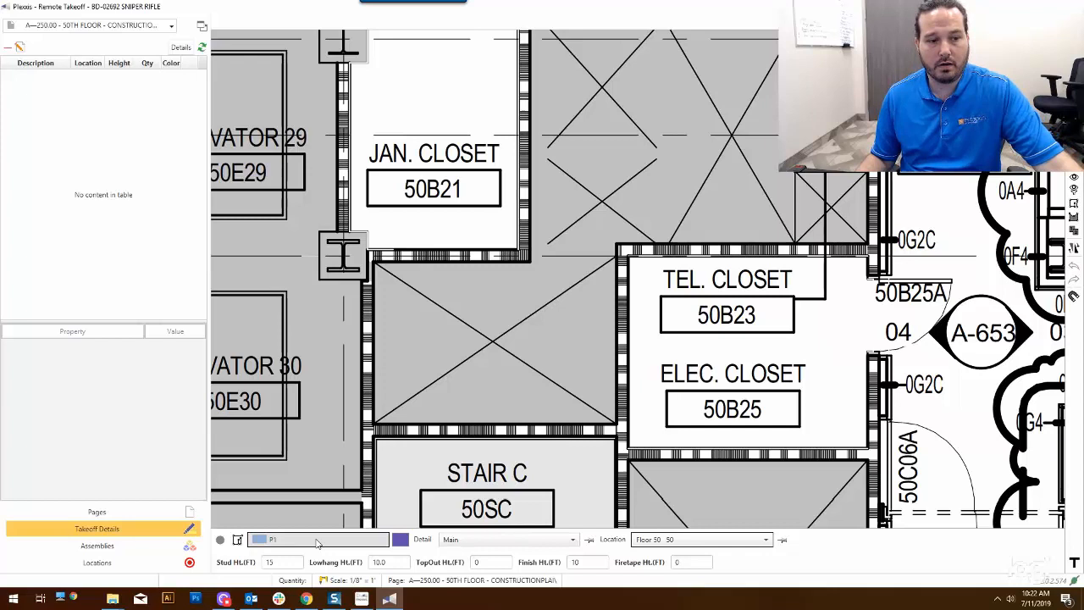
{"action": "left_click", "coordinate": [318, 538]}
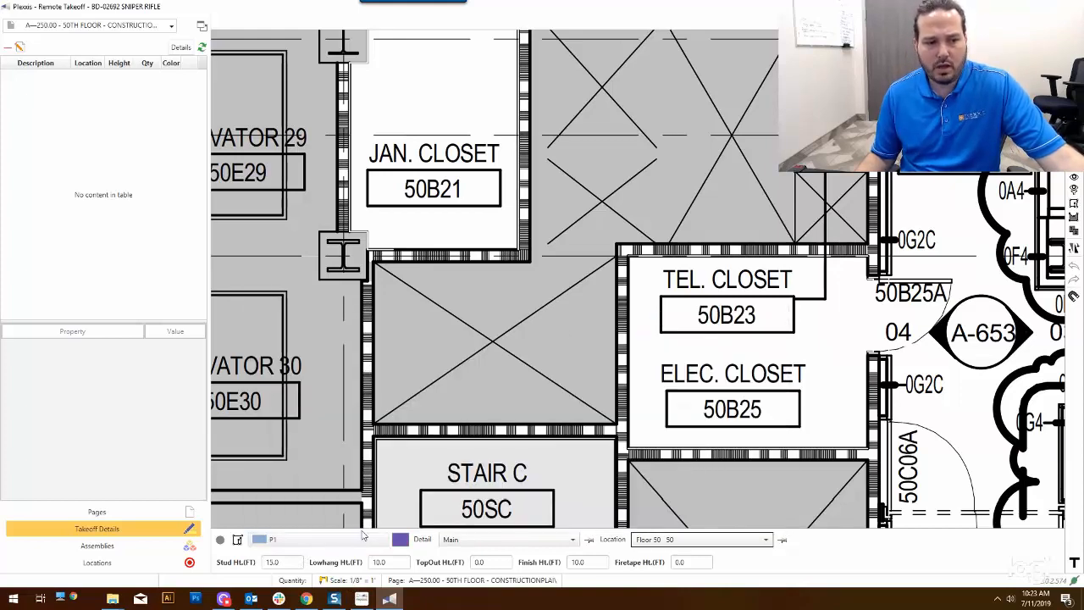
Bring up the takeoff history listing the P1 wall types with their heights.
{"action": "left_click", "coordinate": [271, 539]}
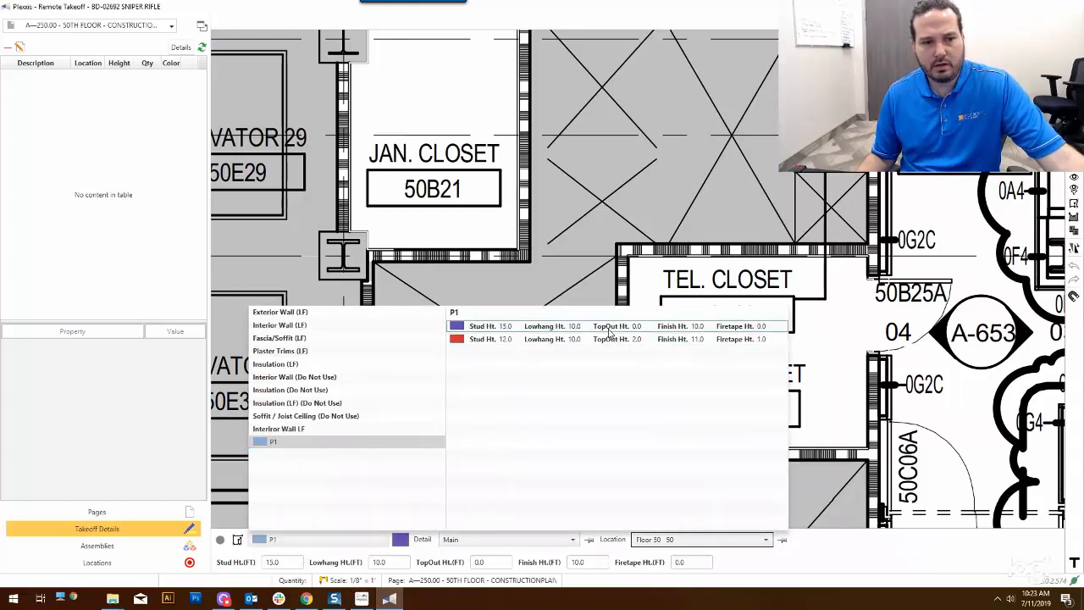